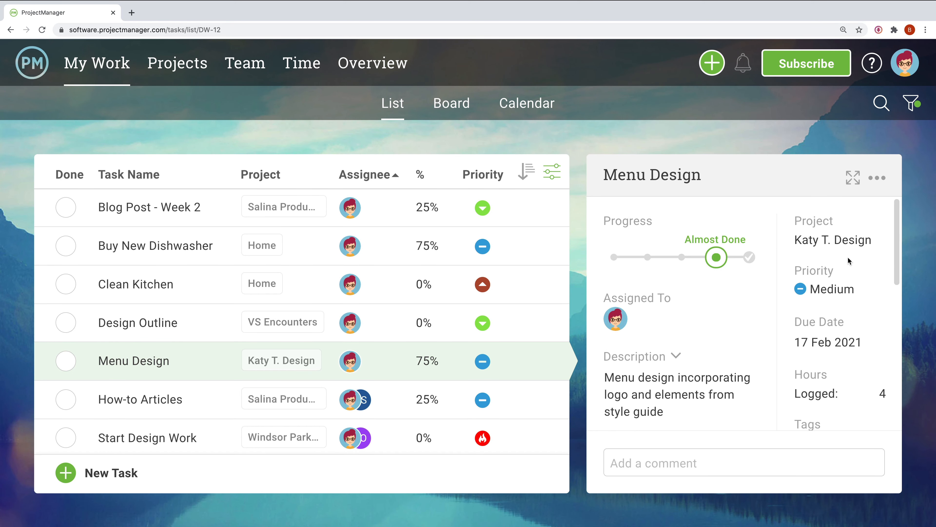
Mark Menu Design fully done at 100%, then sort the task list by priority and by project.
{"action": "left_click", "coordinate": [748, 257]}
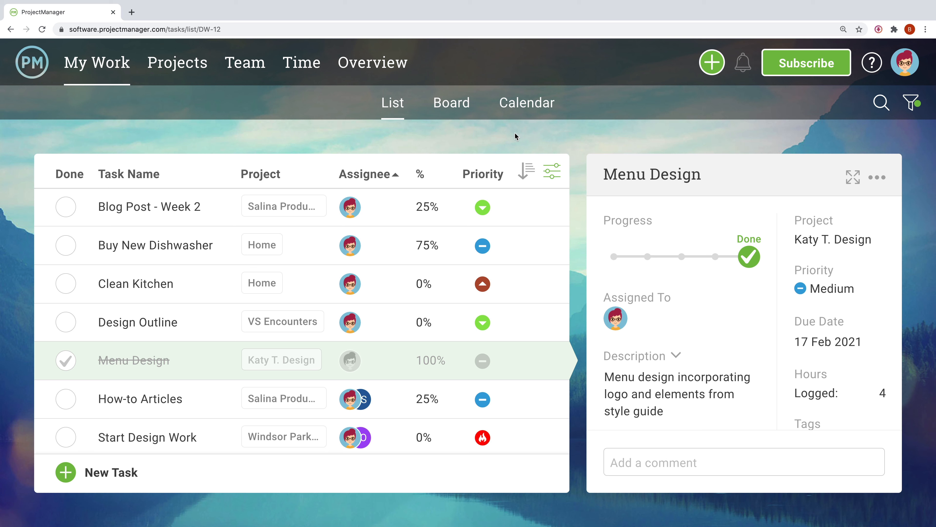
{"action": "left_click", "coordinate": [482, 174]}
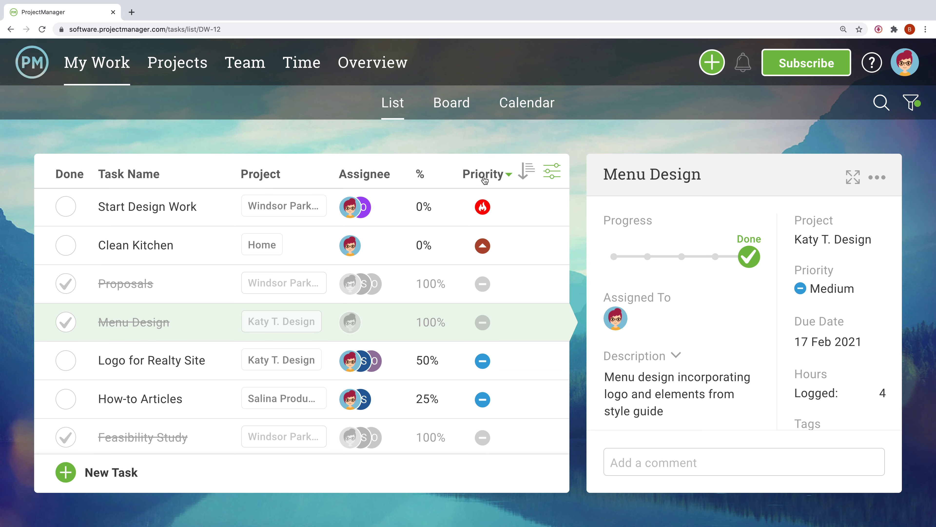
{"action": "mouse_move", "coordinate": [274, 173]}
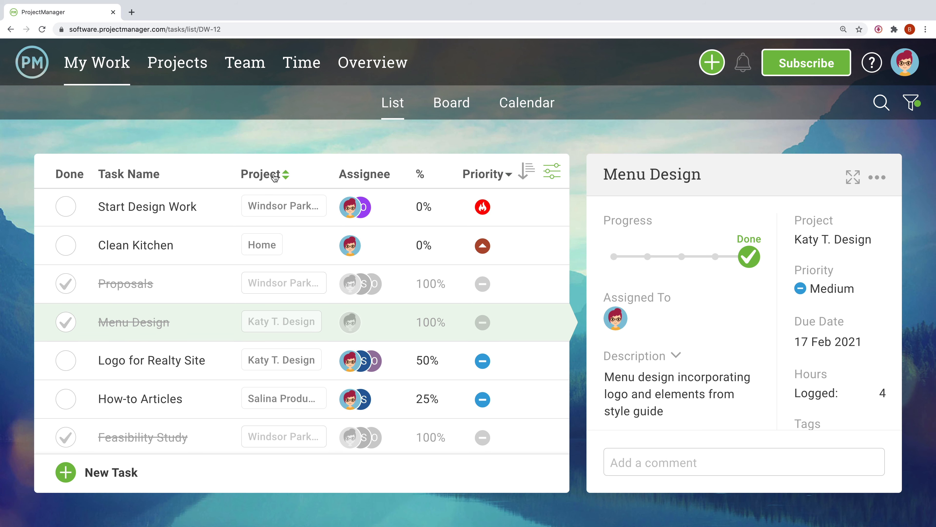
{"action": "left_click", "coordinate": [284, 174]}
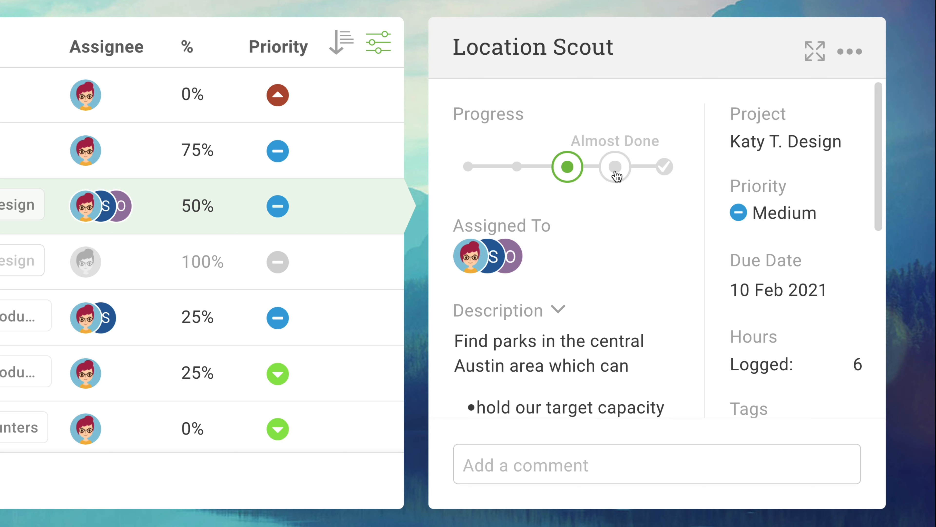
Set Location Scout's progress to Almost Done at 75% and review its attached file.
{"action": "left_click", "coordinate": [615, 167]}
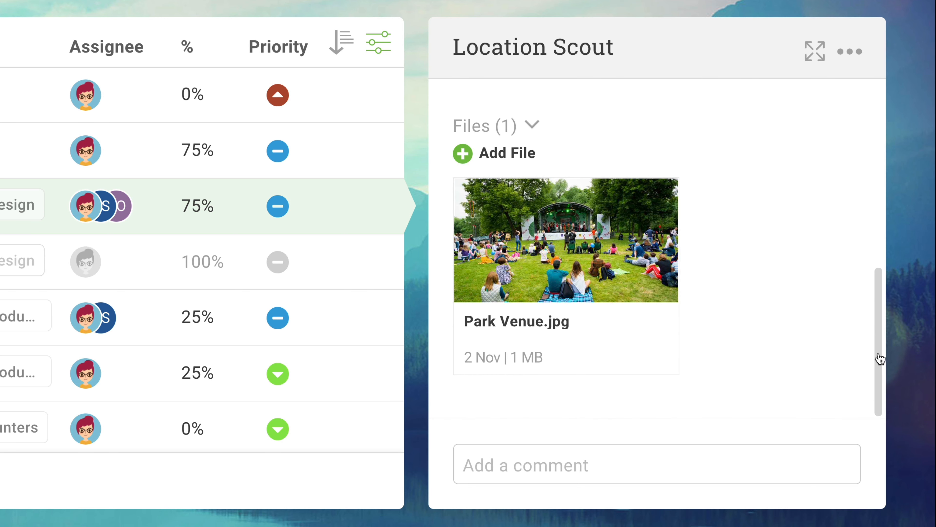
{"action": "type", "text": "@r"}
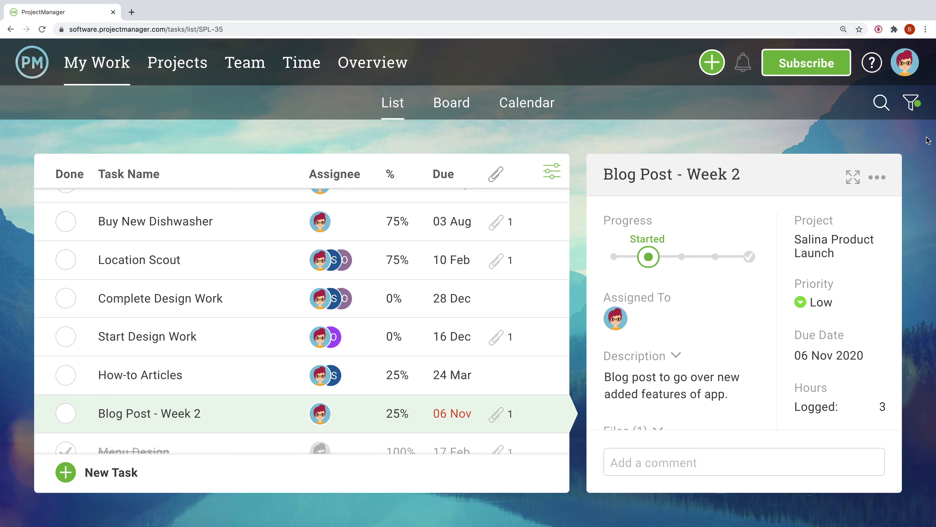
Exclude No Due Date and Overdue tasks in the My Work due-date filter.
{"action": "left_click", "coordinate": [912, 101]}
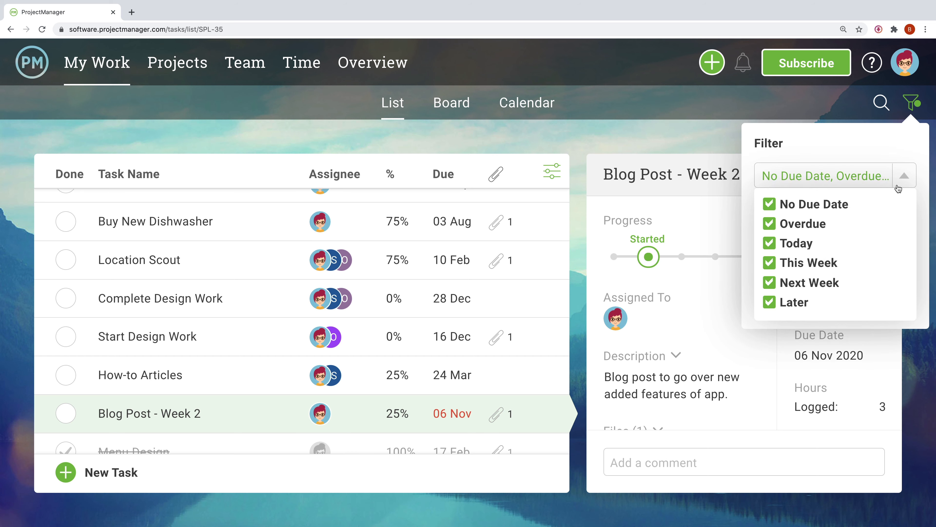
{"action": "left_click", "coordinate": [769, 204]}
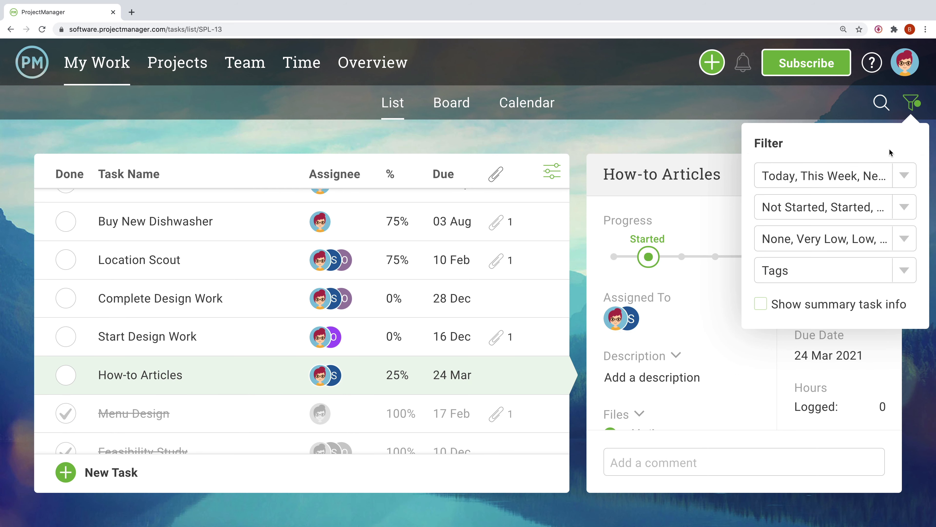
{"action": "left_click", "coordinate": [451, 102]}
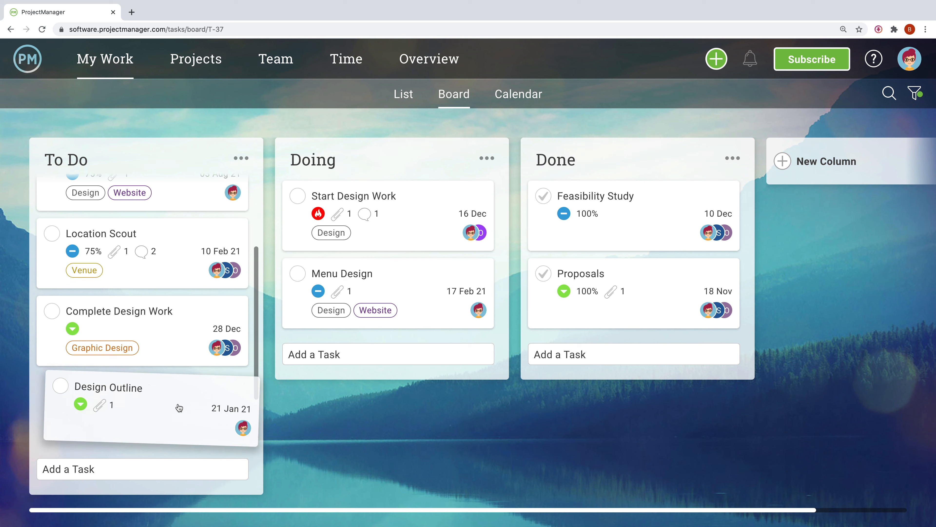
Move Design Outline into Doing and add a 'Blog - Week 3' task there.
{"action": "left_click_drag", "start_coordinate": [149, 408], "coordinate": [388, 367]}
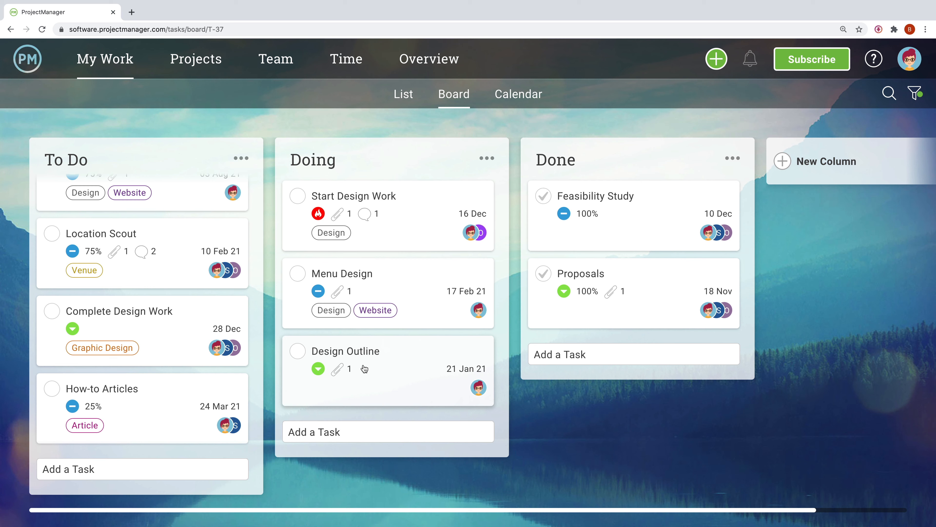
{"action": "left_click", "coordinate": [387, 432]}
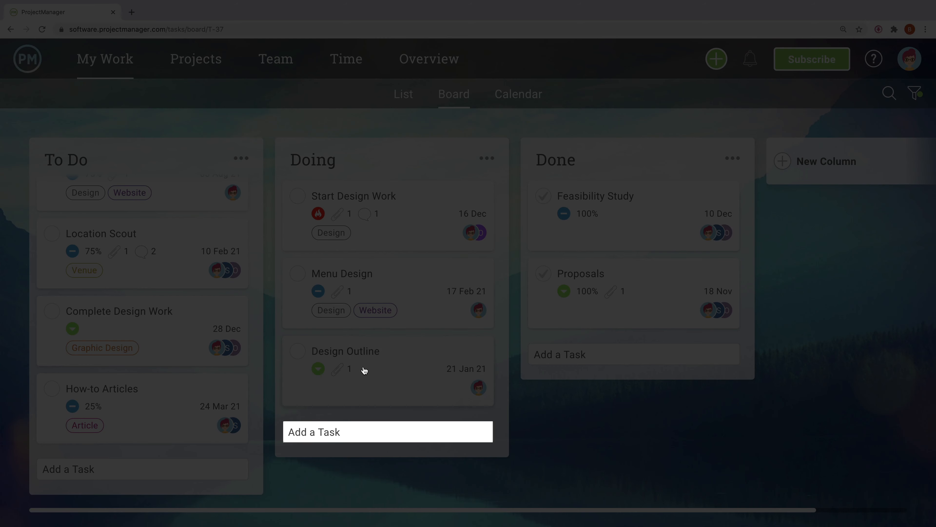
{"action": "type", "text": "Blog - Week 3"}
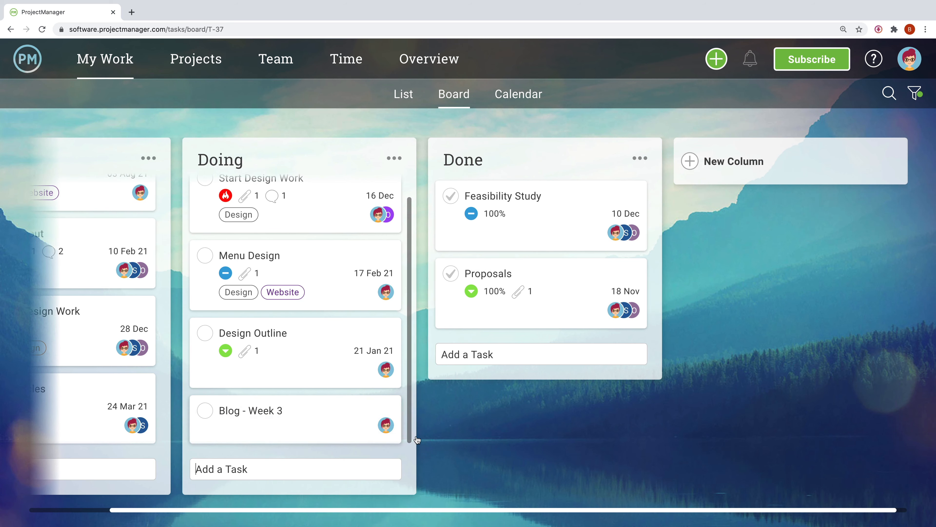
Create a new board column titled 'Writing Stage'.
{"action": "left_click", "coordinate": [689, 161]}
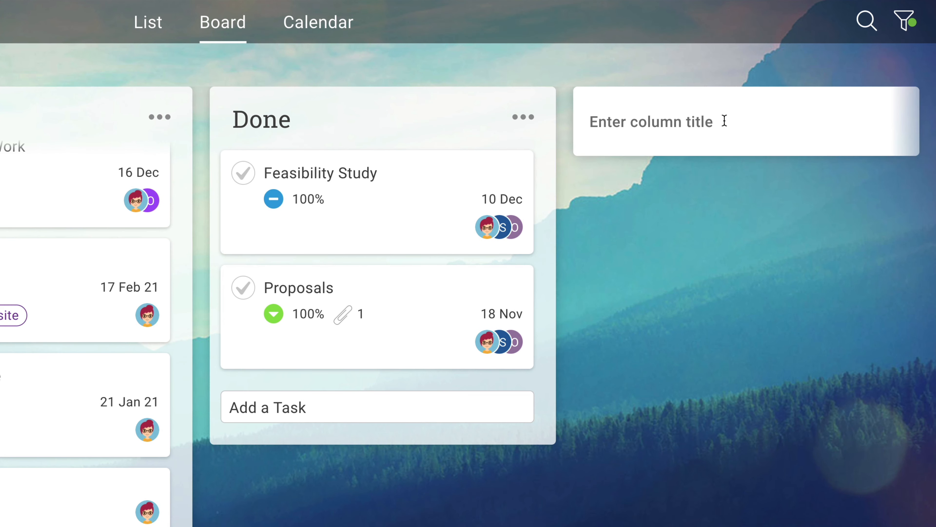
{"action": "type", "text": "Writing Stage"}
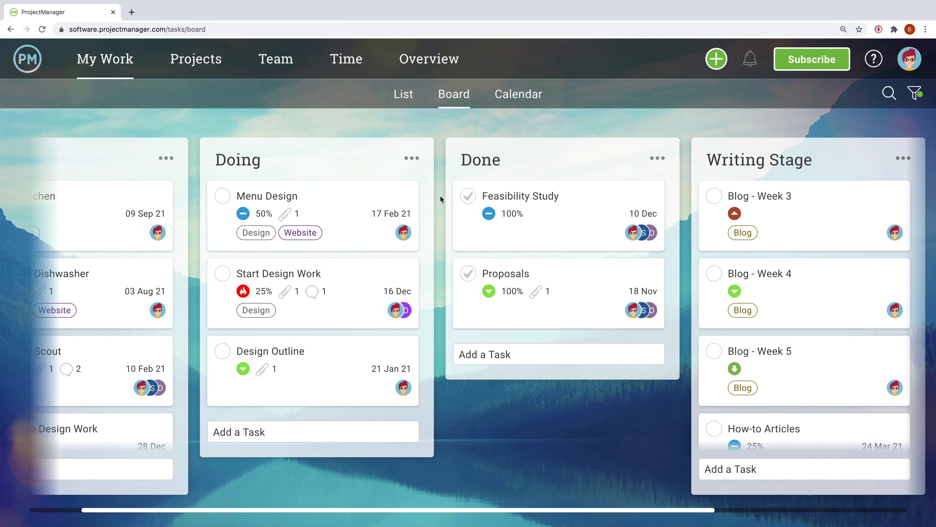
Log a 5-hour time entry dated 11/20/2020 on the task.
{"action": "left_click", "coordinate": [267, 196]}
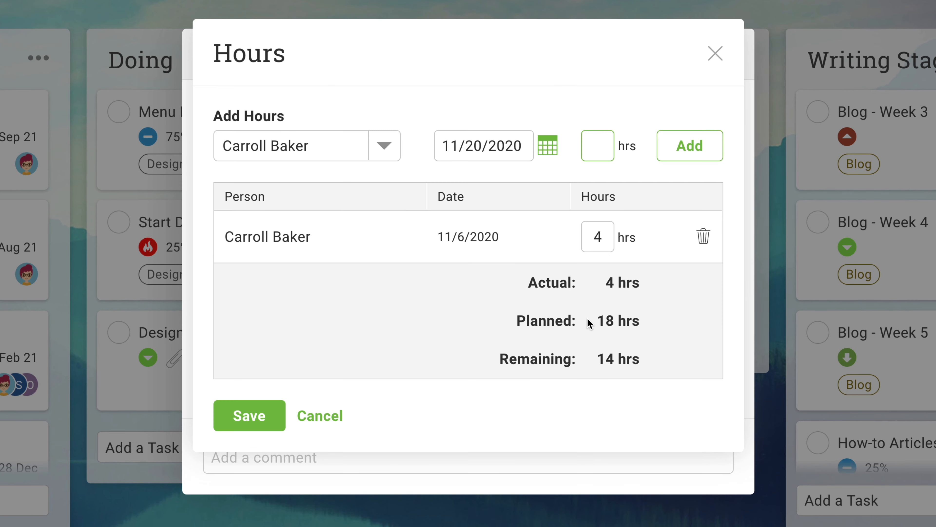
{"action": "type", "text": "5"}
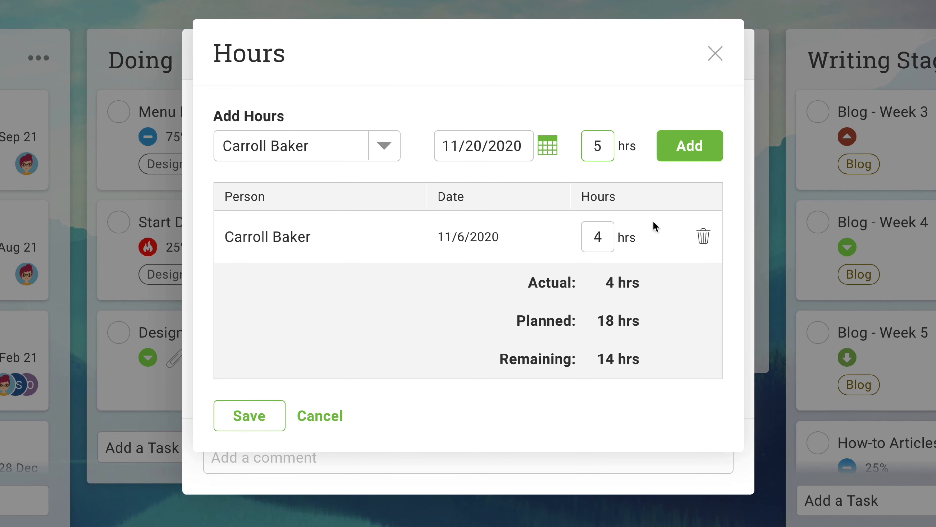
{"action": "left_click", "coordinate": [688, 146]}
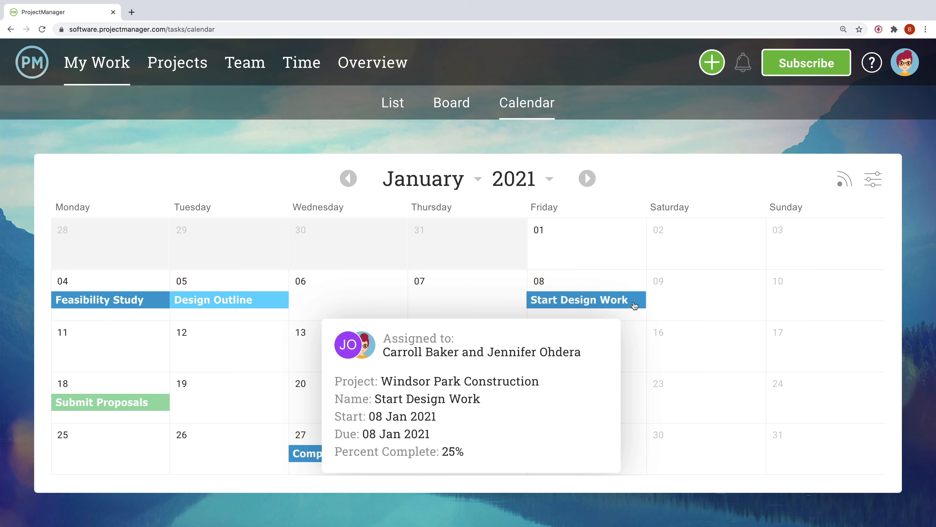
View Start Design Work on the January 2021 calendar and drag a task to a new date.
{"action": "left_click", "coordinate": [578, 300]}
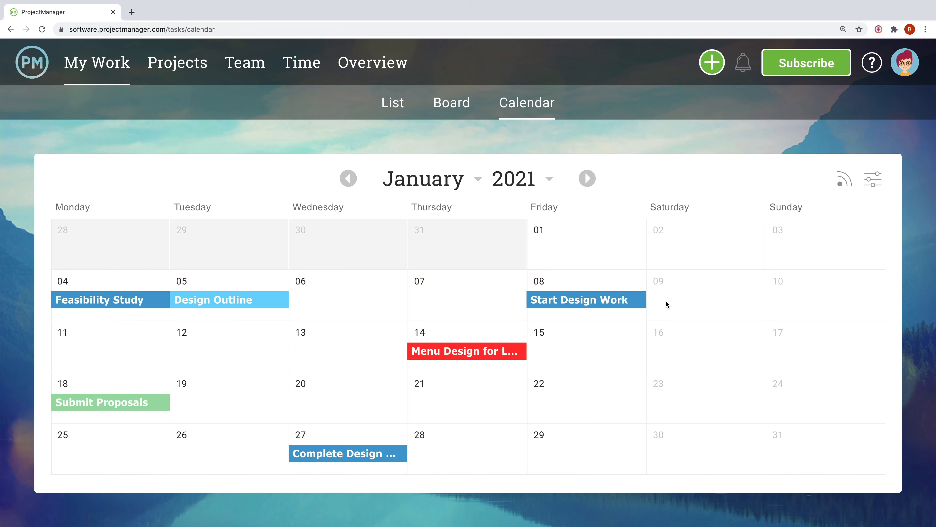
{"action": "left_click_drag", "start_coordinate": [586, 300], "coordinate": [677, 360]}
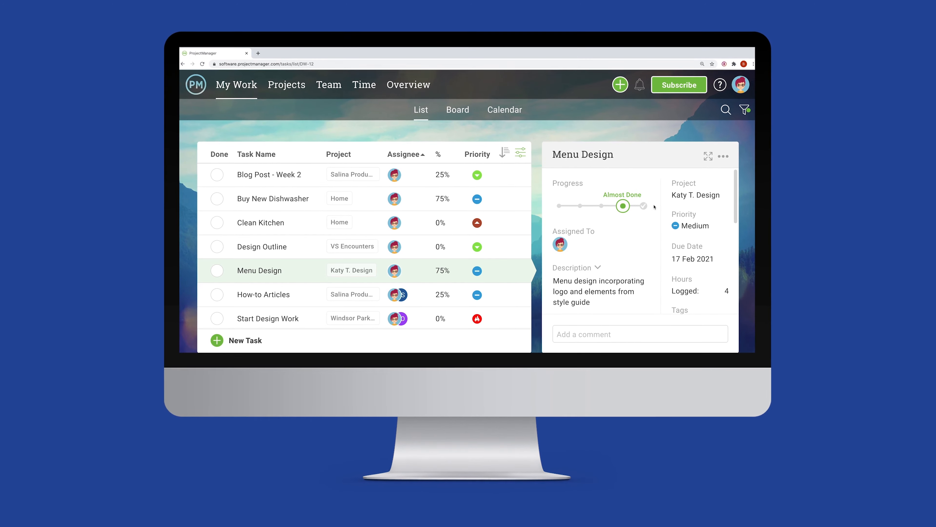
Mark Menu Design as Done at 100% in the My Work list.
{"action": "left_click", "coordinate": [641, 205]}
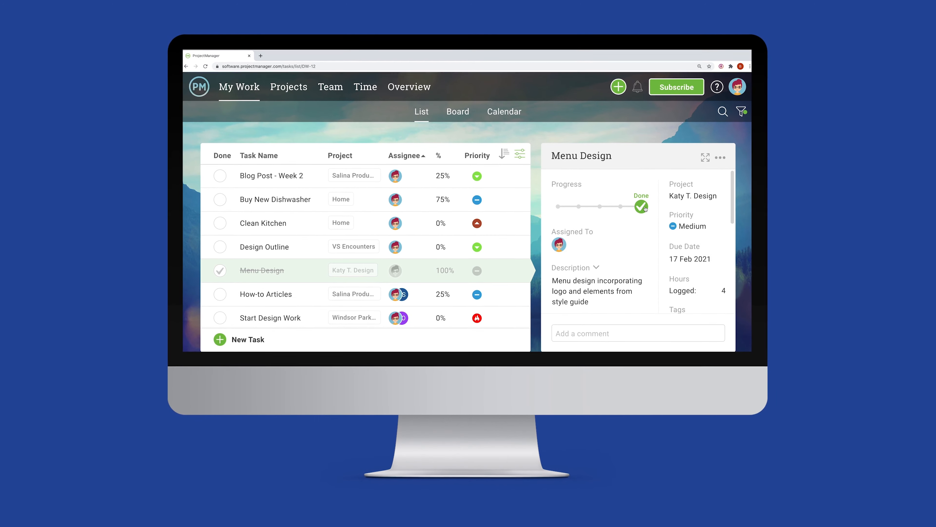